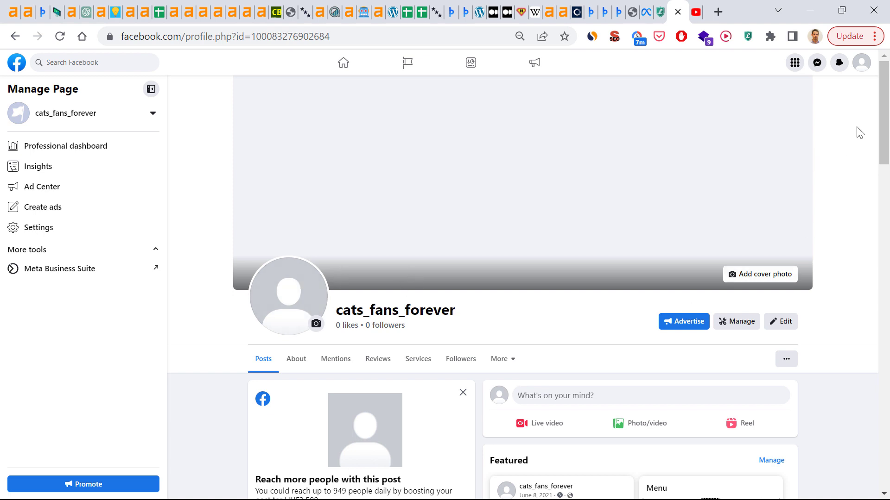
mouse_move(595, 189)
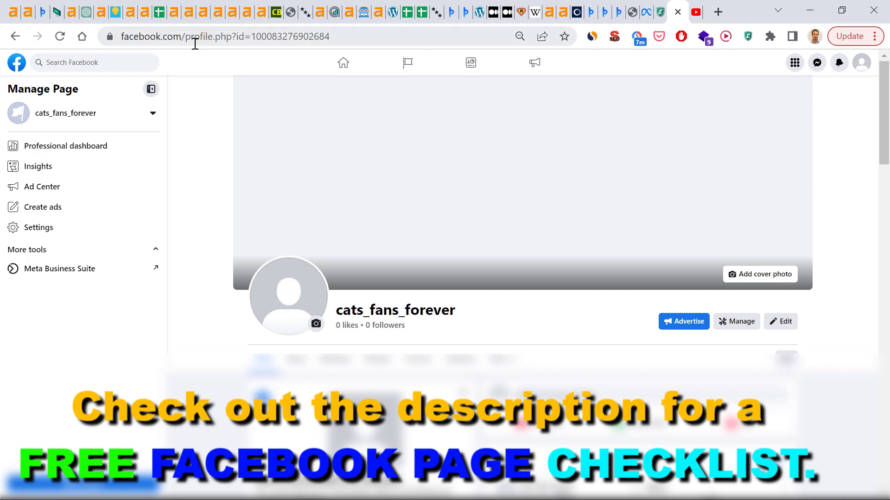
mouse_move(191, 56)
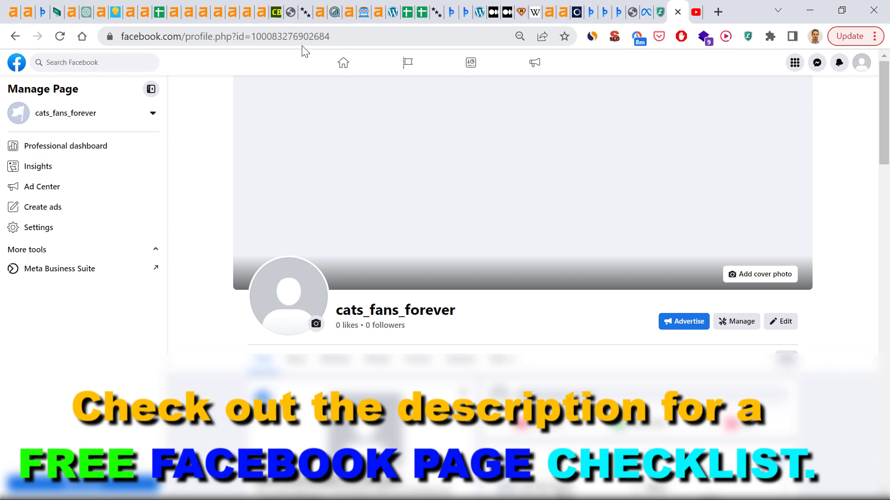
Go to the page's Settings and reach General Page settings where the username can be edited.
left_click(323, 36)
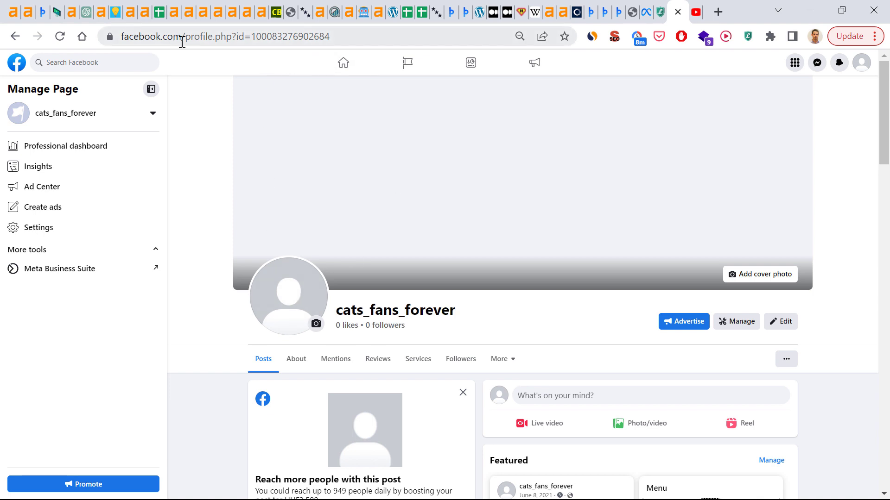
mouse_move(492, 327)
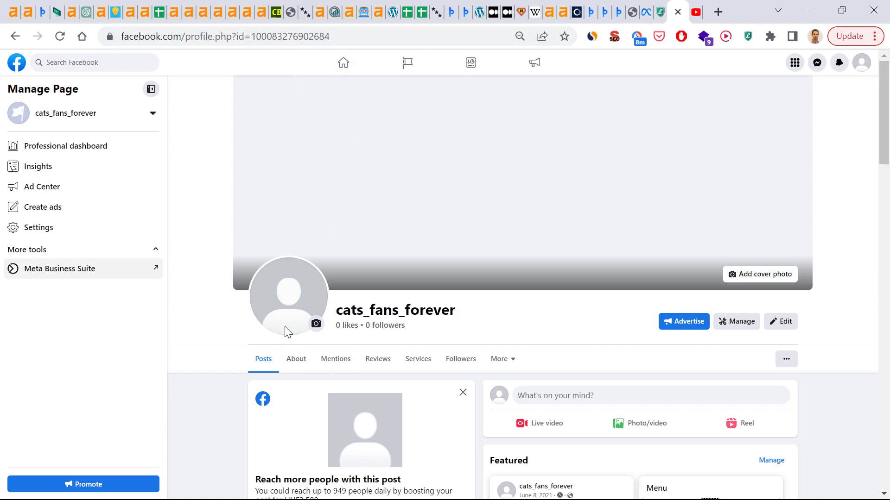
mouse_move(349, 269)
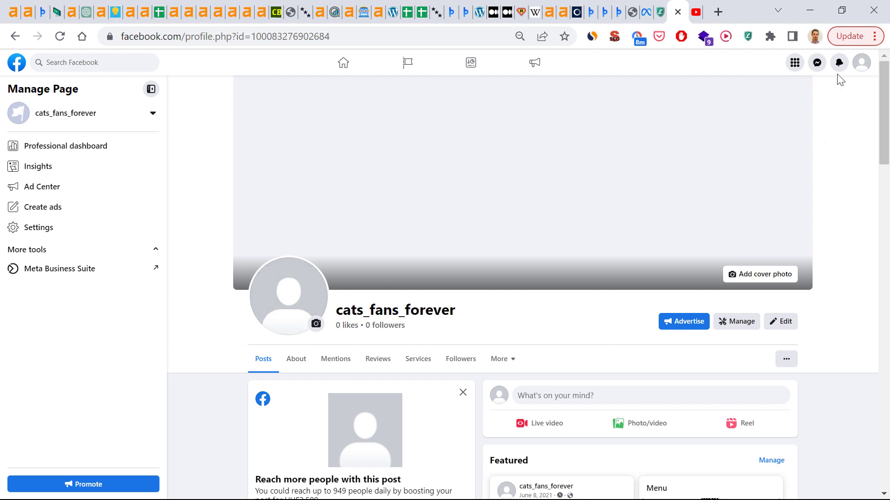
left_click(860, 62)
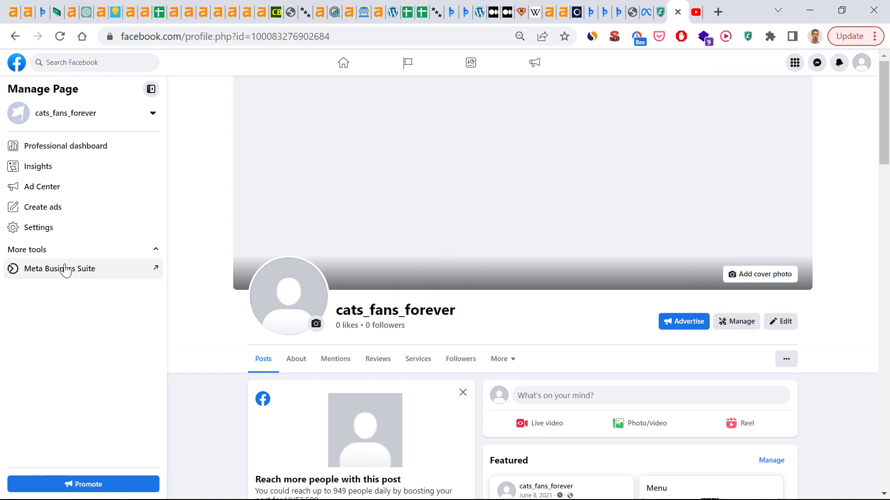
left_click(38, 228)
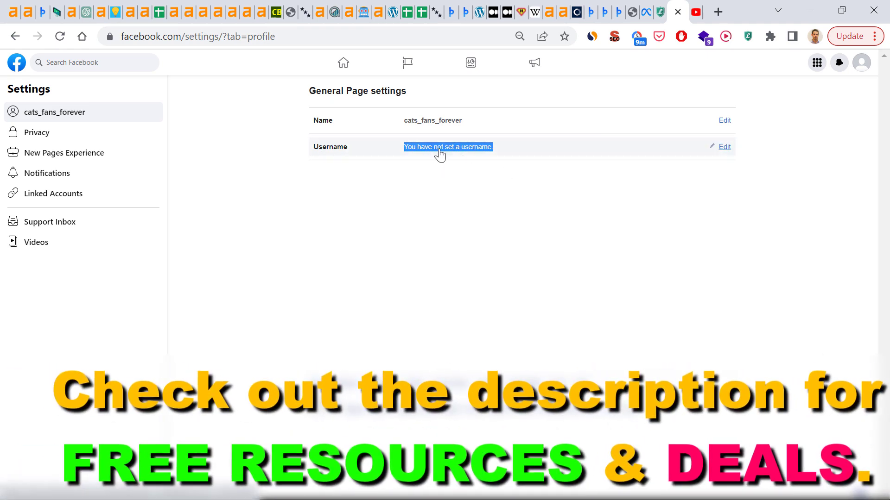
mouse_move(489, 161)
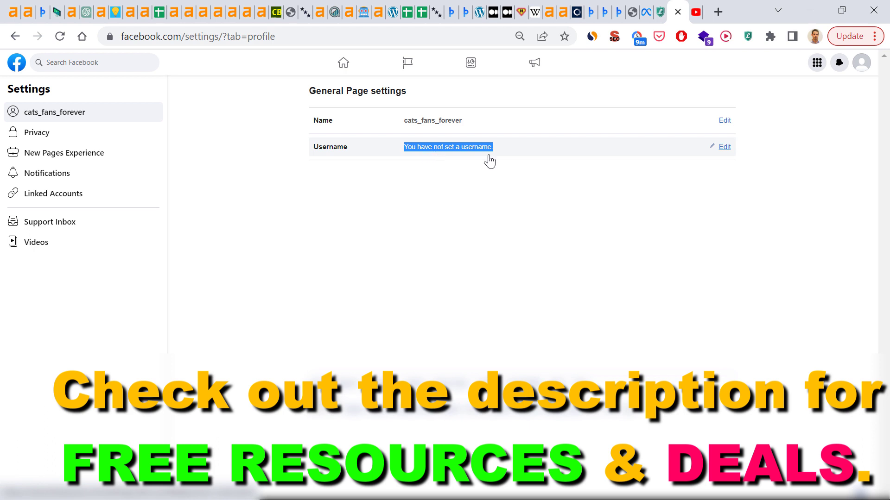
mouse_move(450, 210)
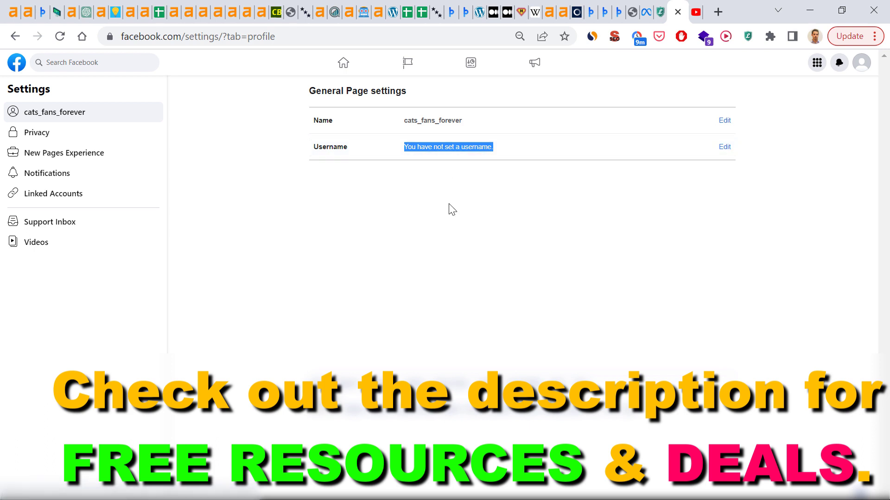
mouse_move(468, 171)
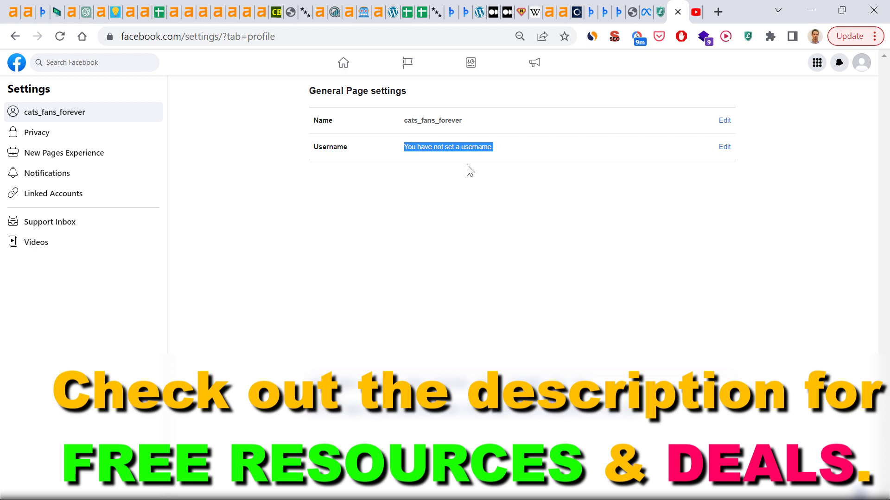
mouse_move(463, 156)
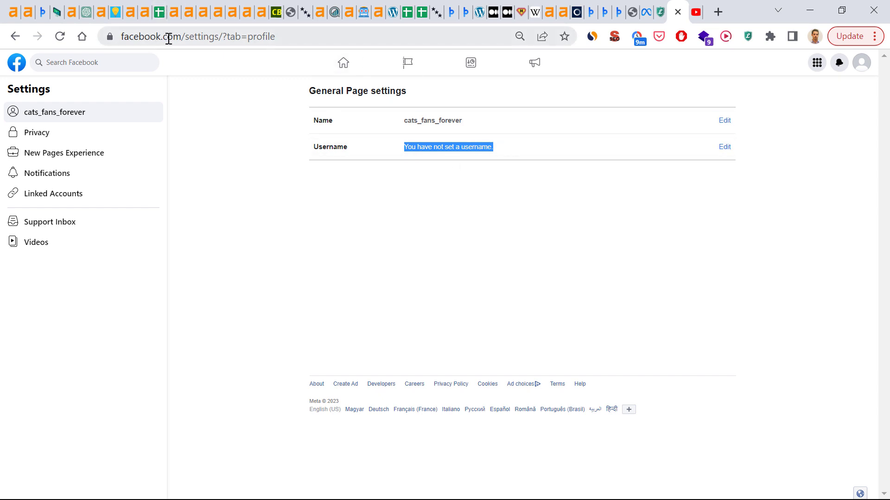
mouse_move(641, 200)
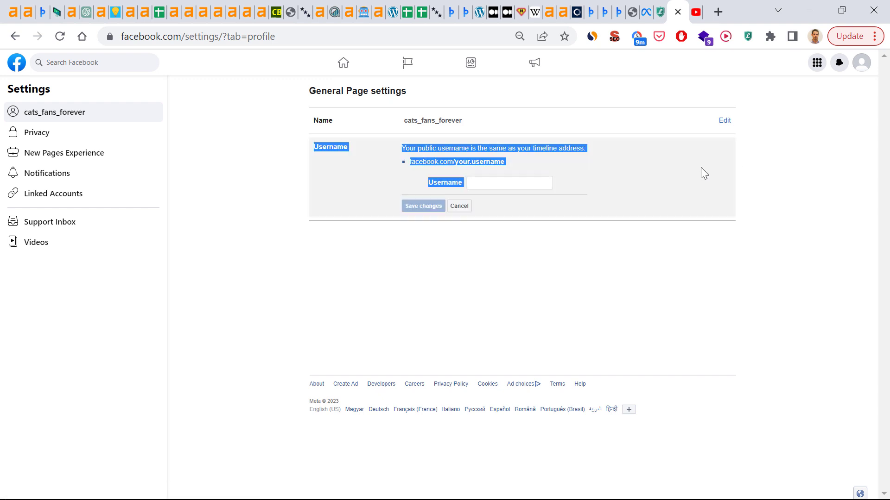
Replace the rejected hyphenated name with 'catsfansforever' so it shows as an available username.
type("cate")
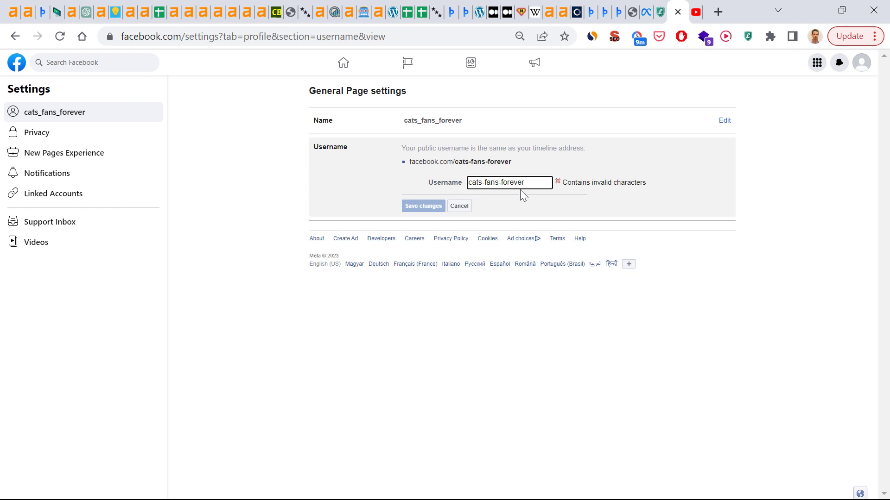
mouse_move(634, 197)
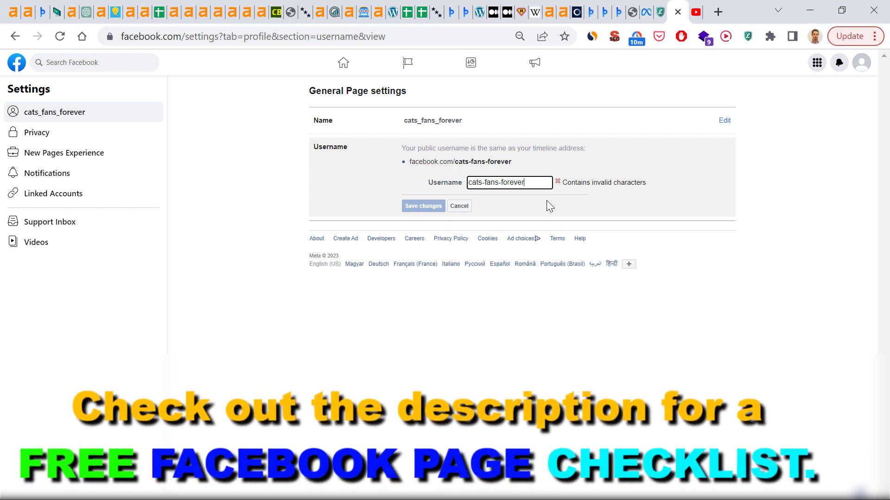
mouse_move(348, 193)
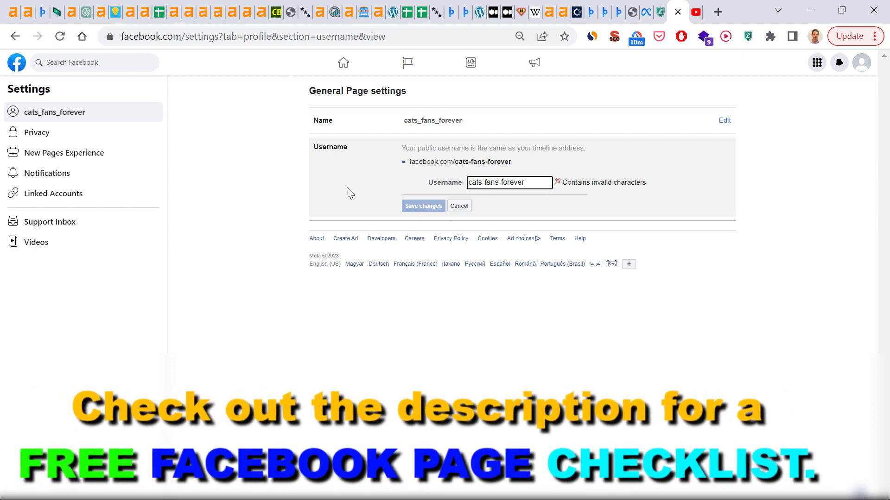
mouse_move(695, 260)
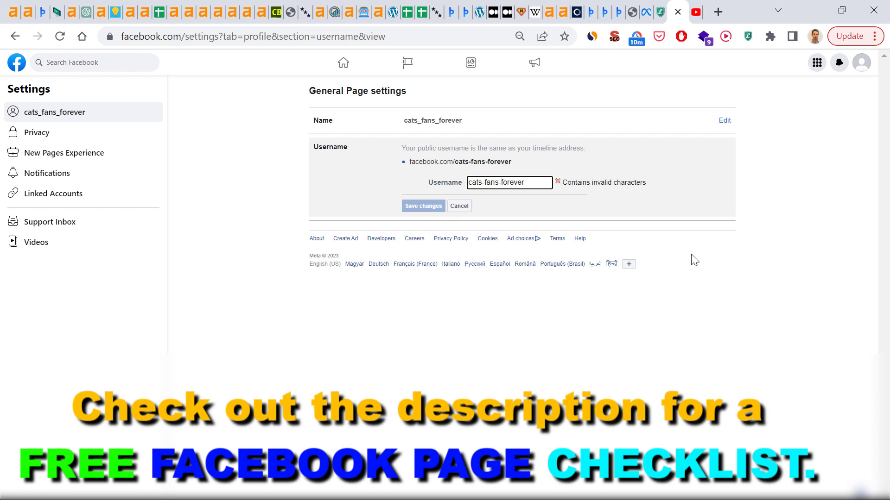
type("catsfansforever")
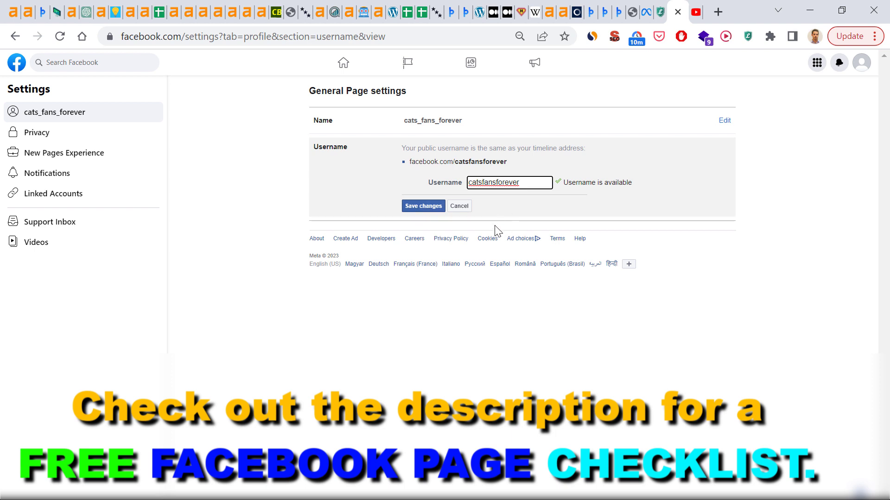
triple_click(457, 162)
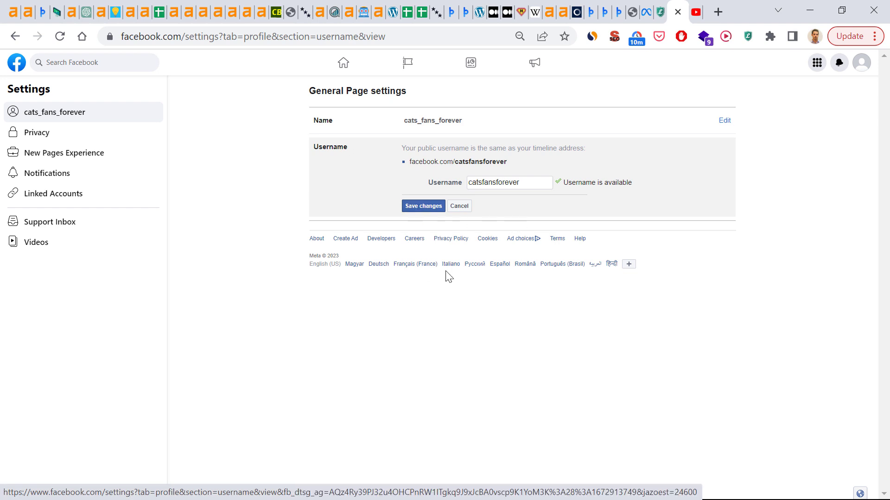
Save the username catsfansforever and approve the change by submitting the account password.
left_click(423, 205)
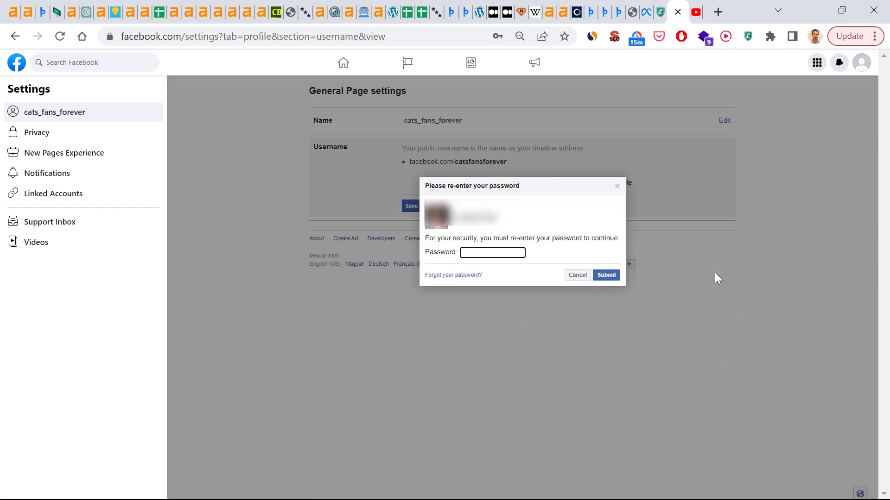
mouse_move(685, 276)
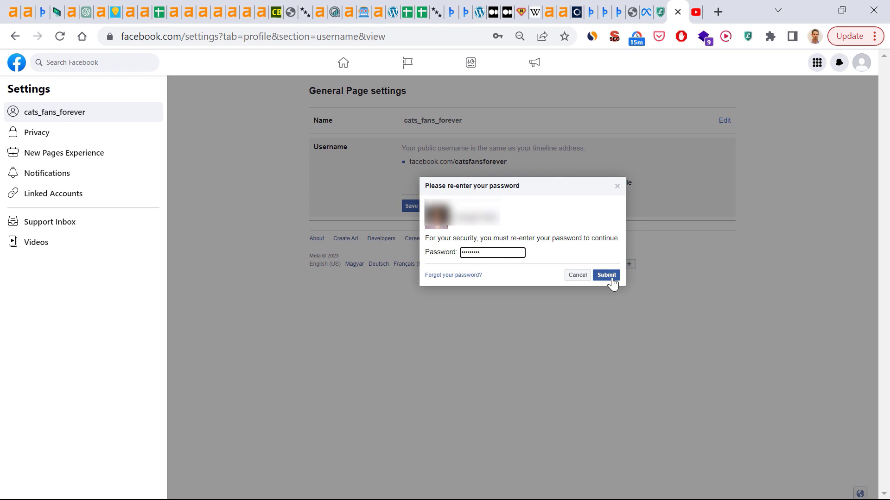
left_click(606, 275)
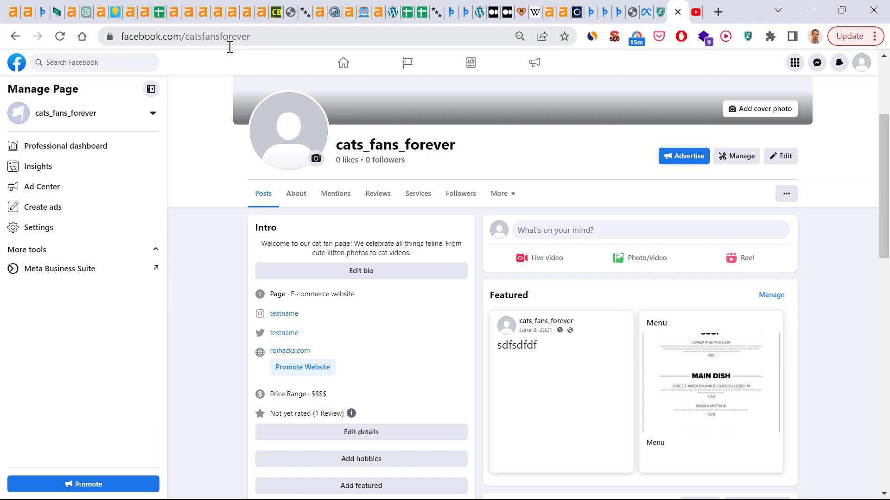
mouse_move(321, 188)
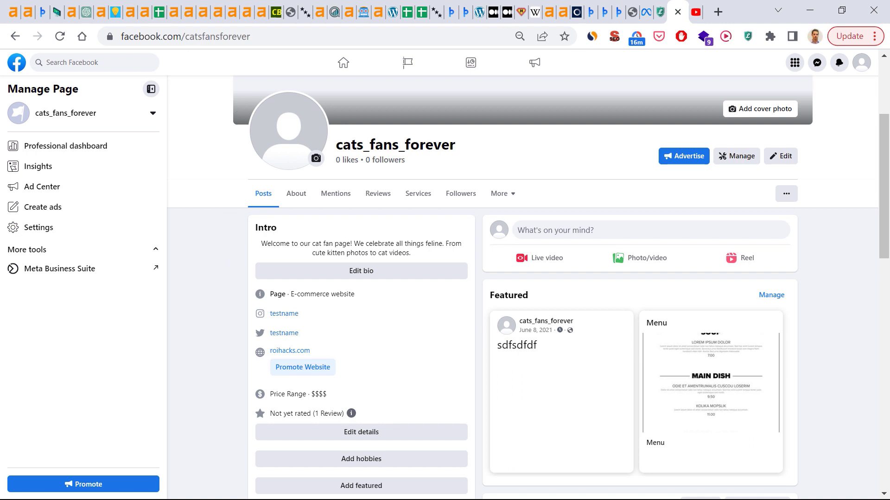
mouse_move(200, 344)
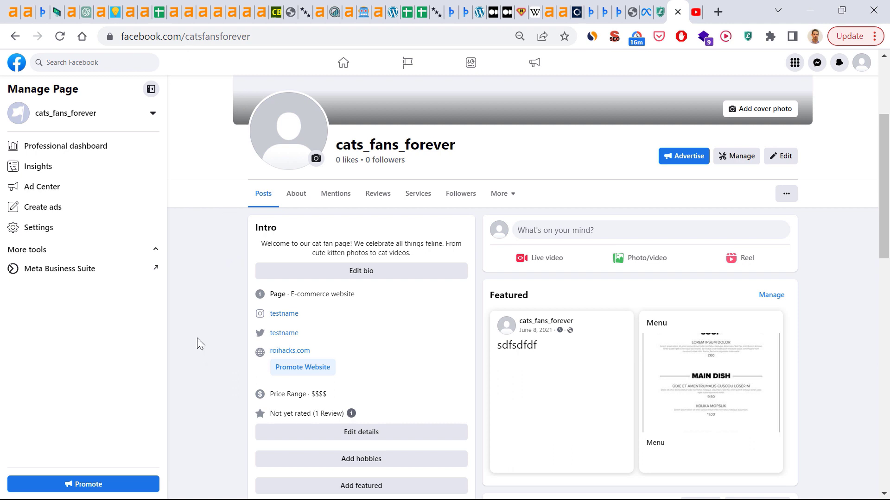